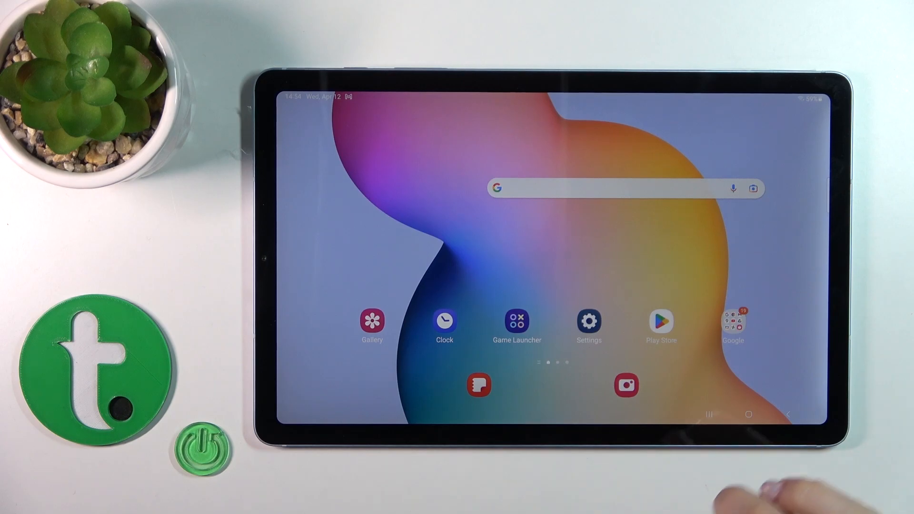
Launch the Play Store from the home screen and begin searching for 'ampere'.
click(661, 320)
text(am)
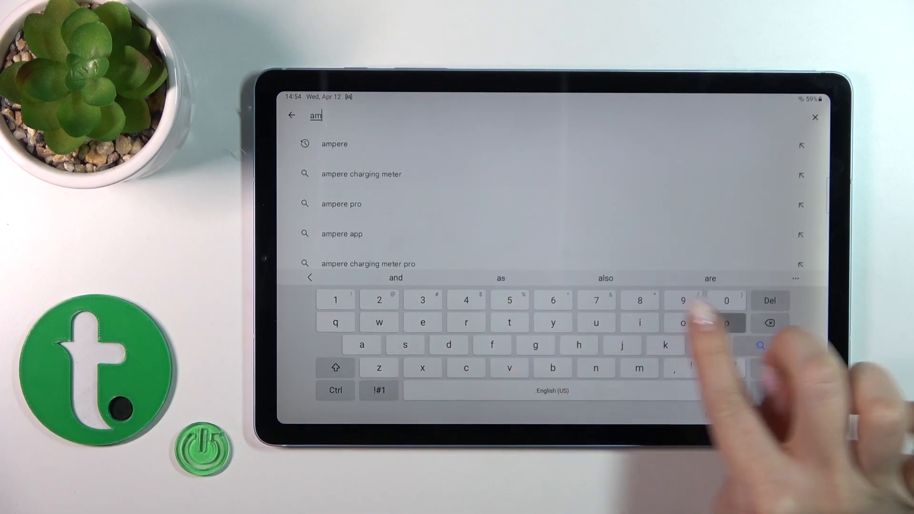
Install Ampere from its store page, launch it and dismiss the consent notice.
click(334, 143)
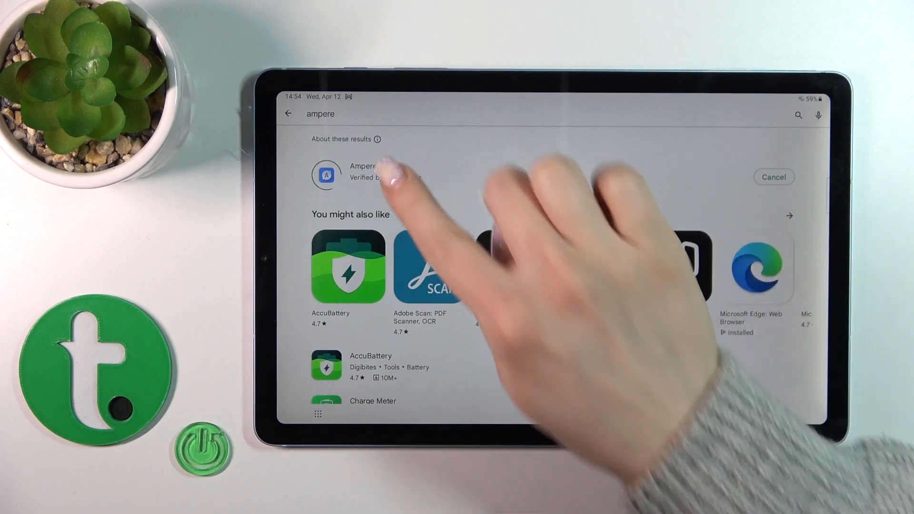
click(362, 173)
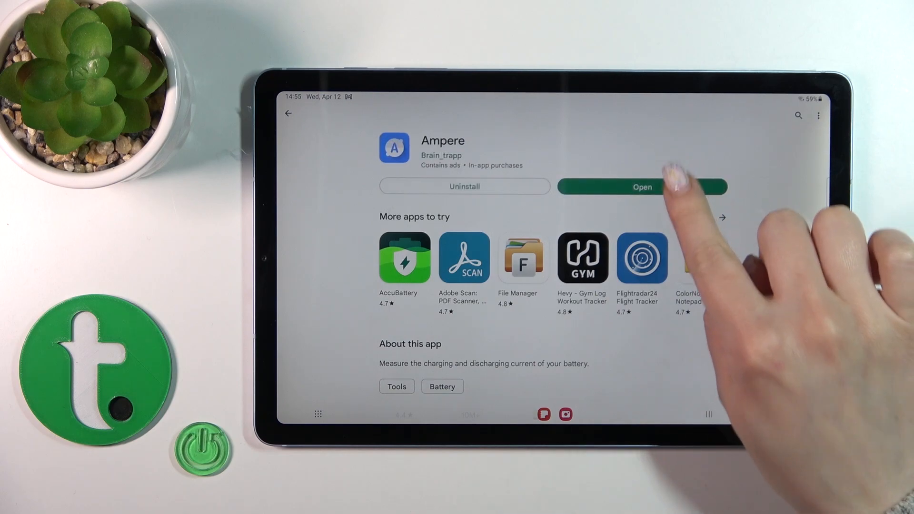
click(643, 187)
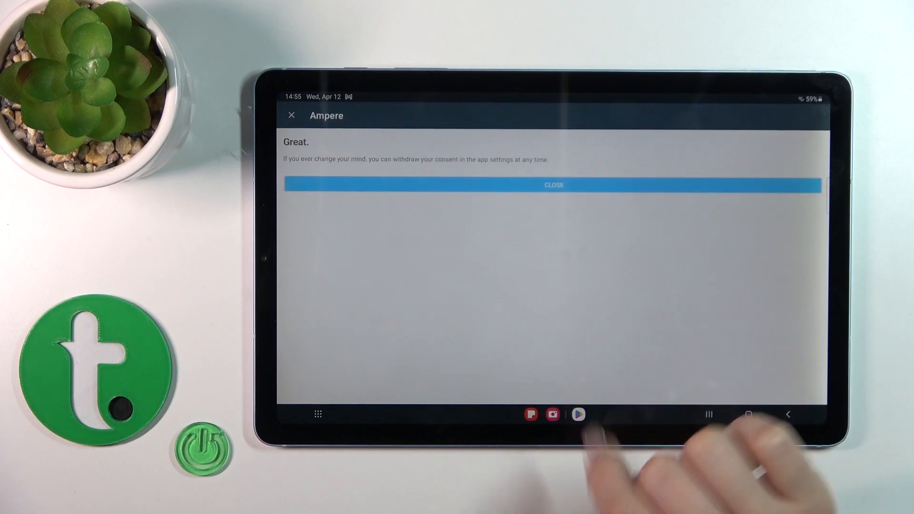
click(553, 185)
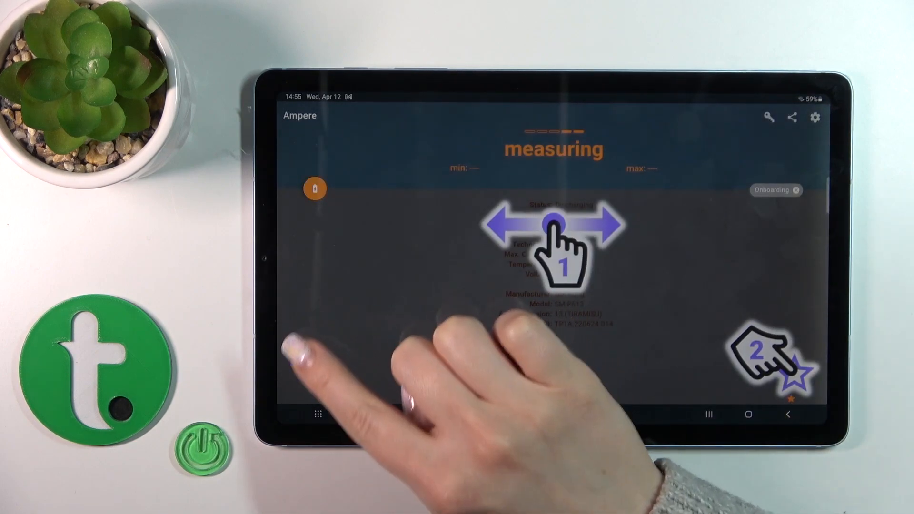